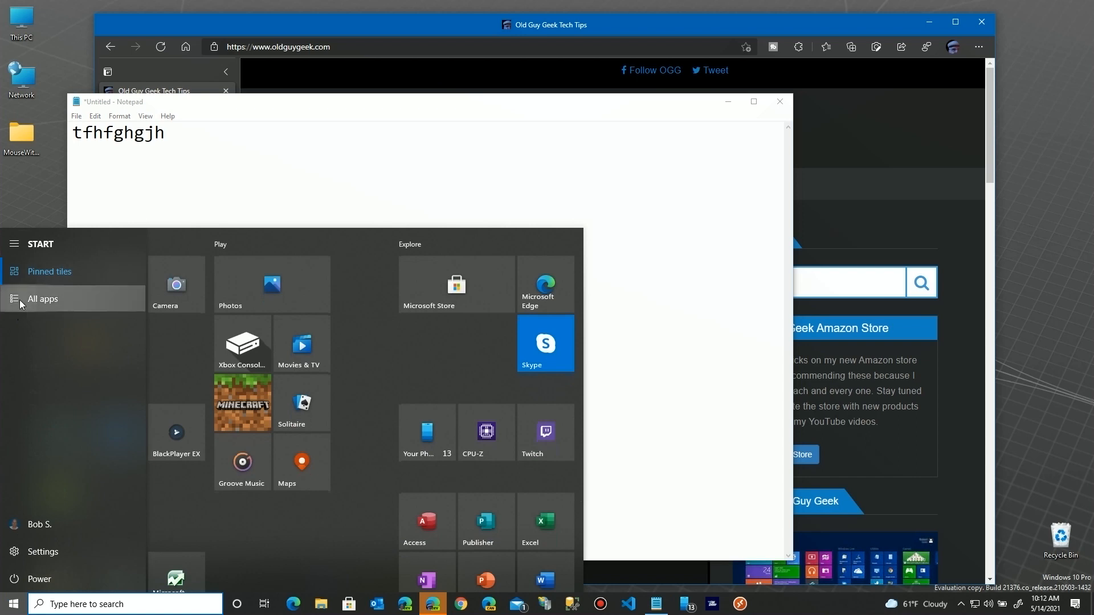
Step: Launch Calculator from the All apps list, then return to the app list for File Explorer
left_click(42, 299)
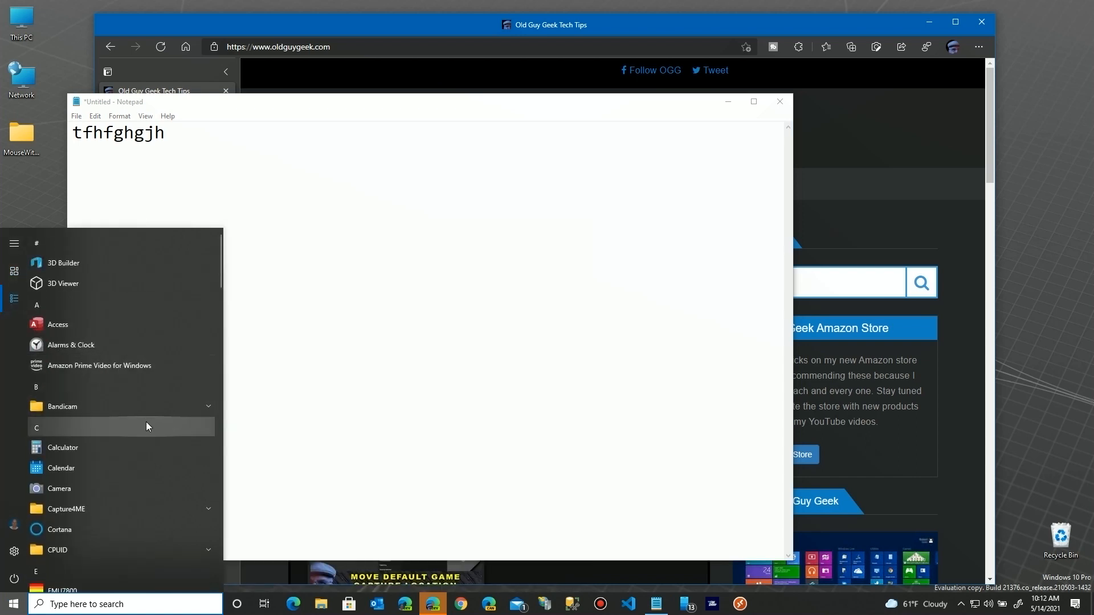
scroll("down", 3)
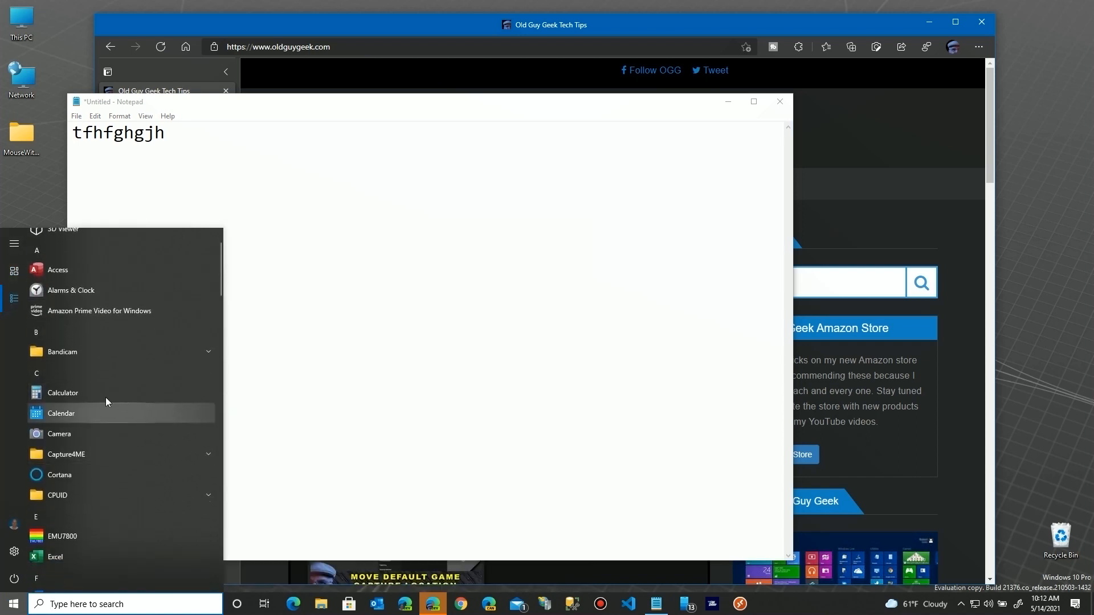
left_click(61, 392)
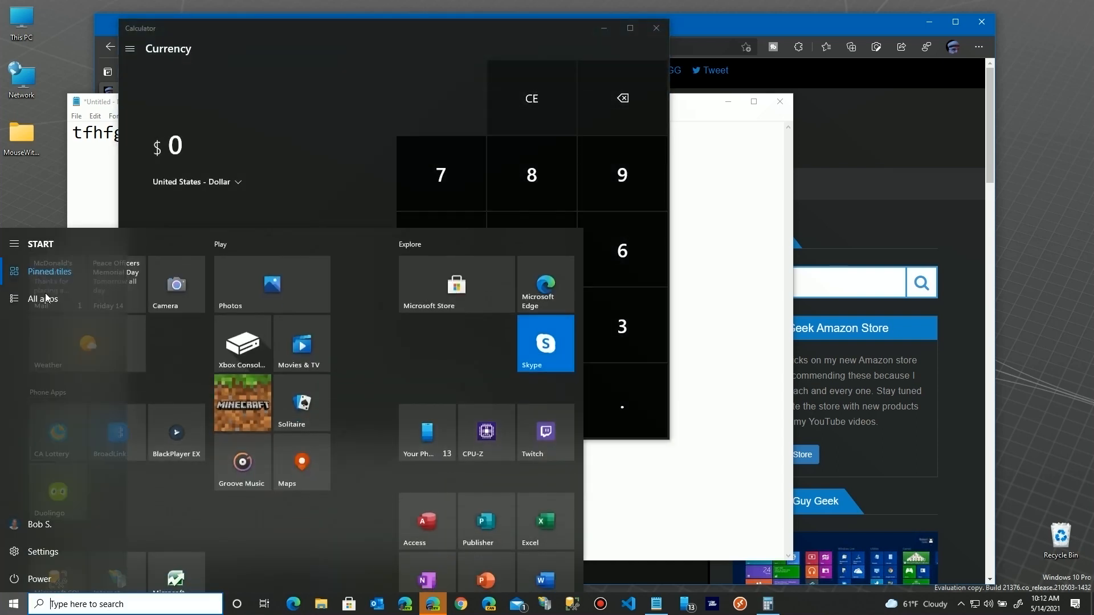
left_click(13, 299)
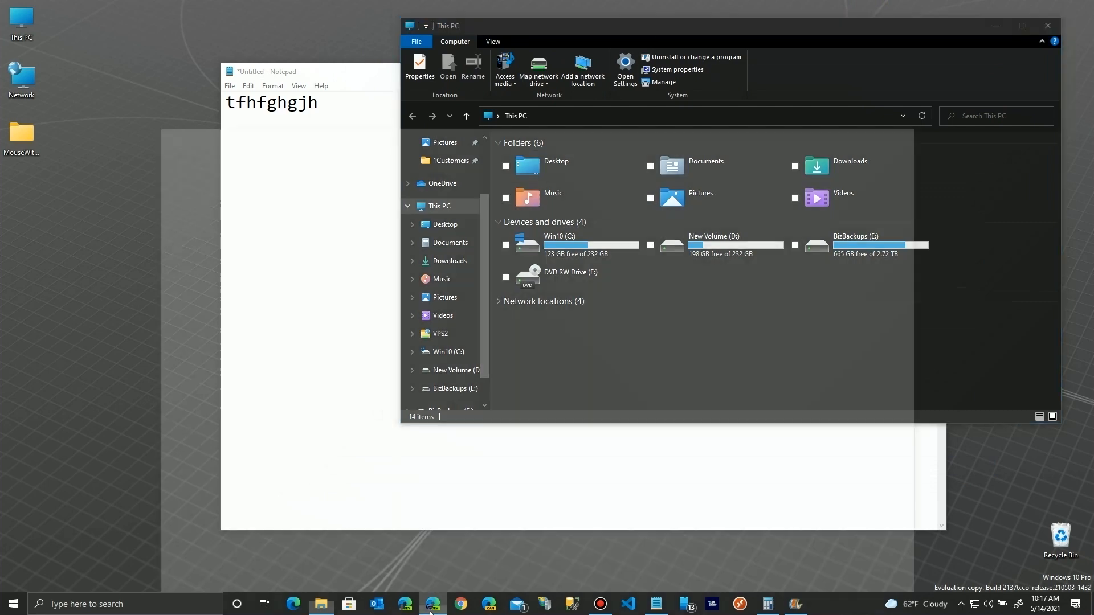
Step: Bring Edge and Calculator forward from the taskbar, then reopen Start to launch Movie Maker
left_click(433, 604)
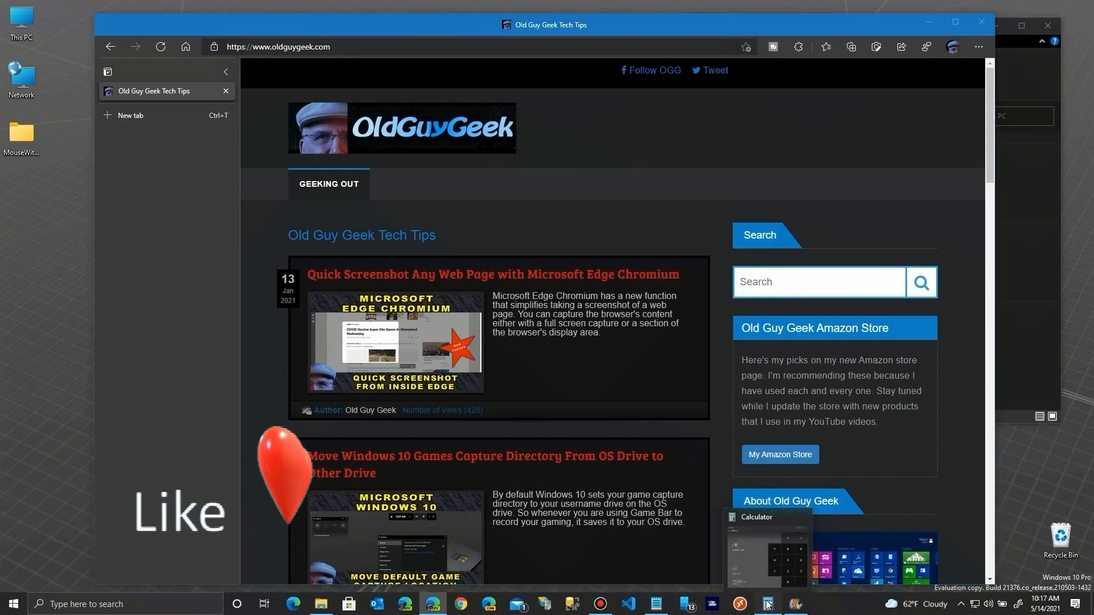
left_click(767, 604)
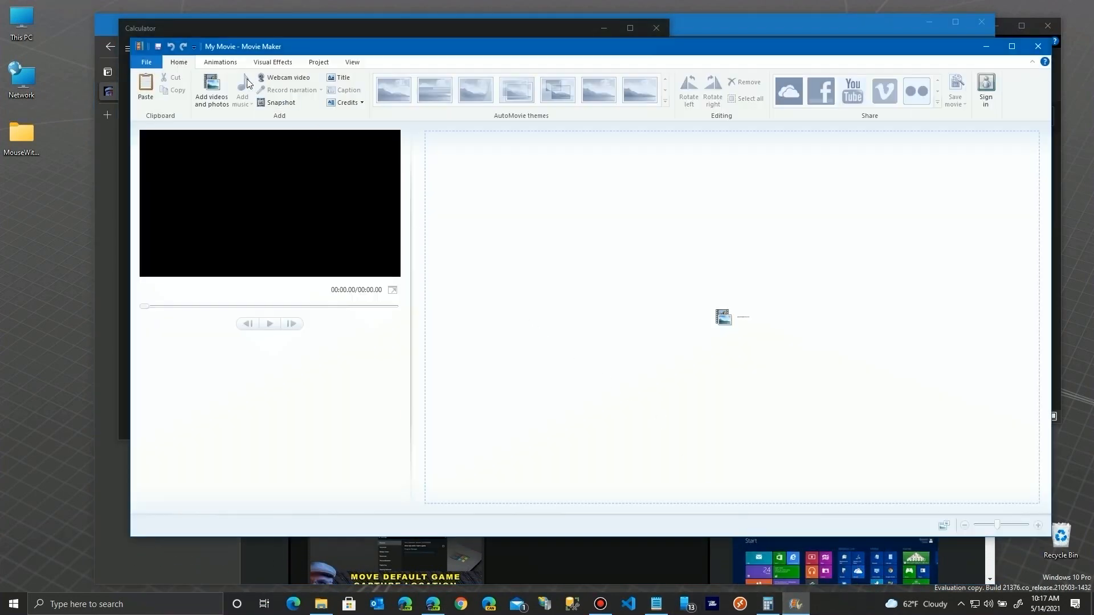
mouse_move(555, 291)
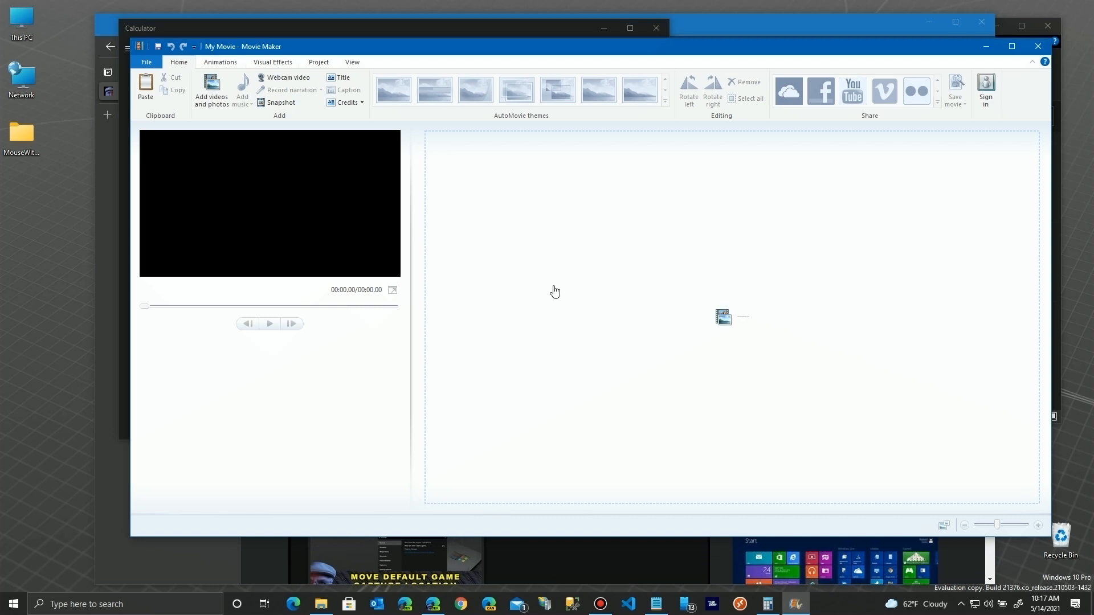
mouse_move(187, 484)
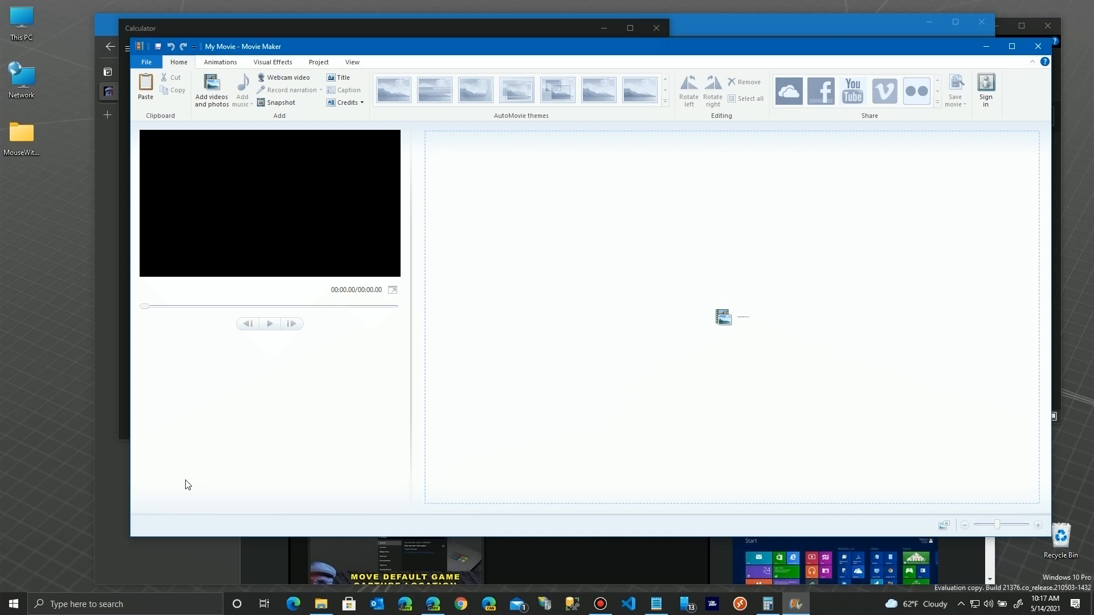
left_click(13, 604)
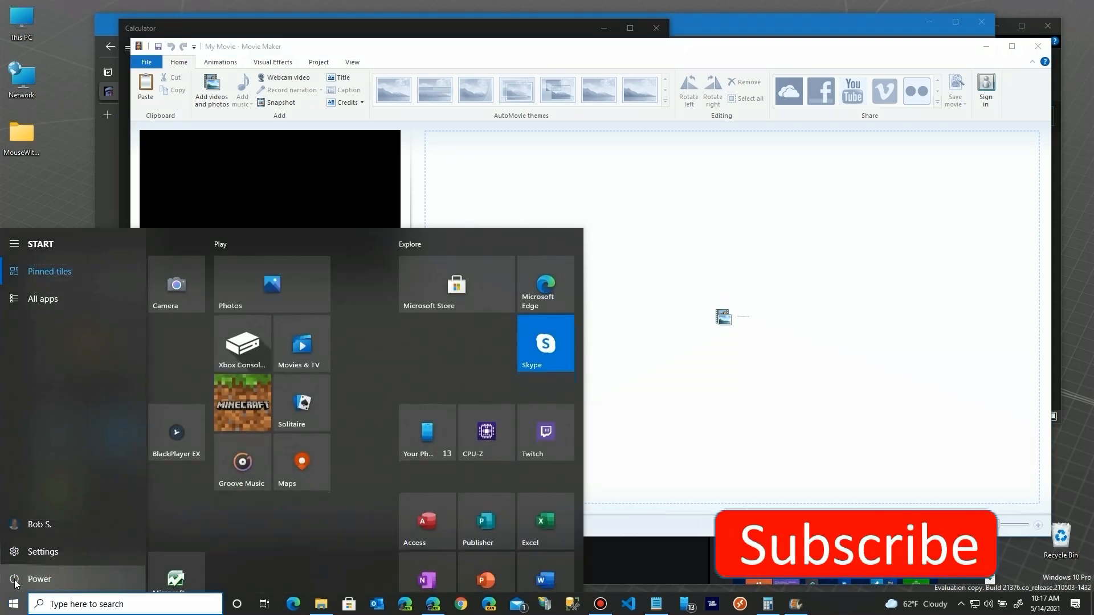
left_click(38, 579)
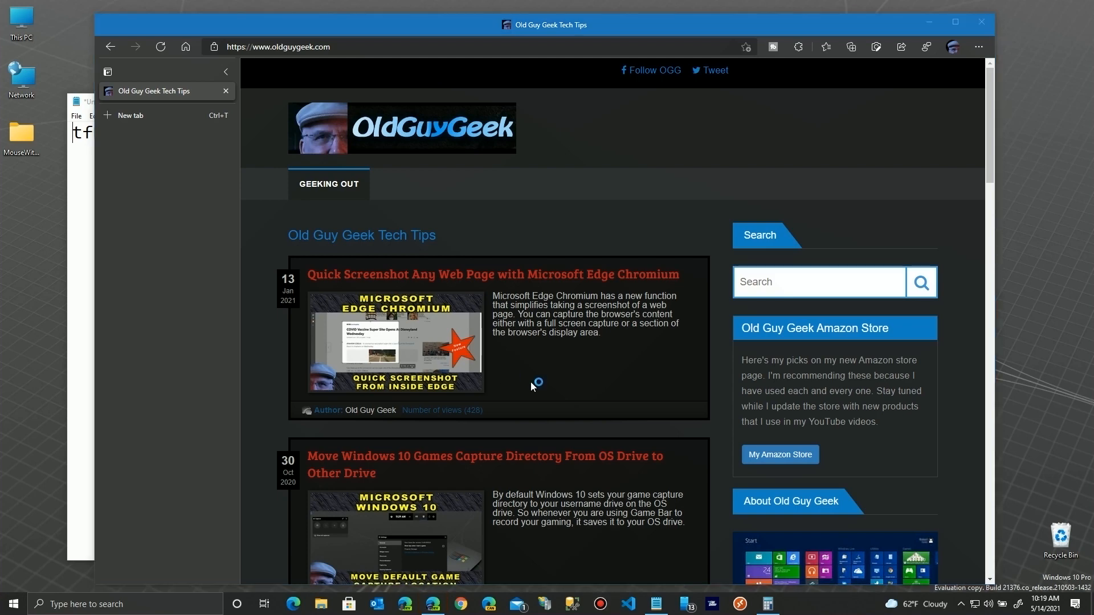
mouse_move(617, 385)
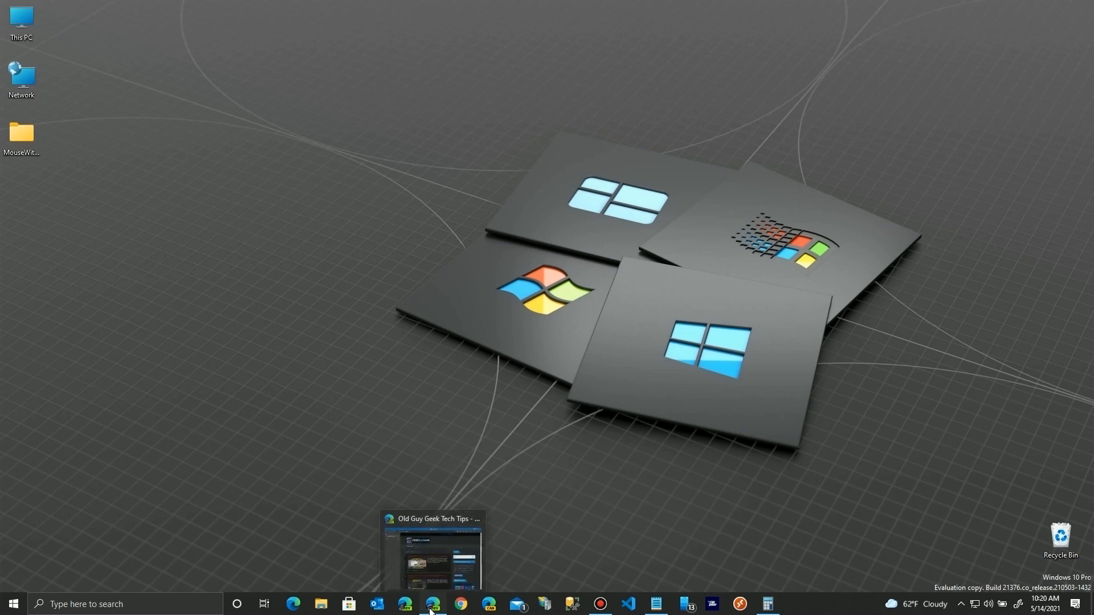
Step: Restore the reopened Edge window showing Old Guy Geek Tech Tips, then minimize it
left_click(433, 604)
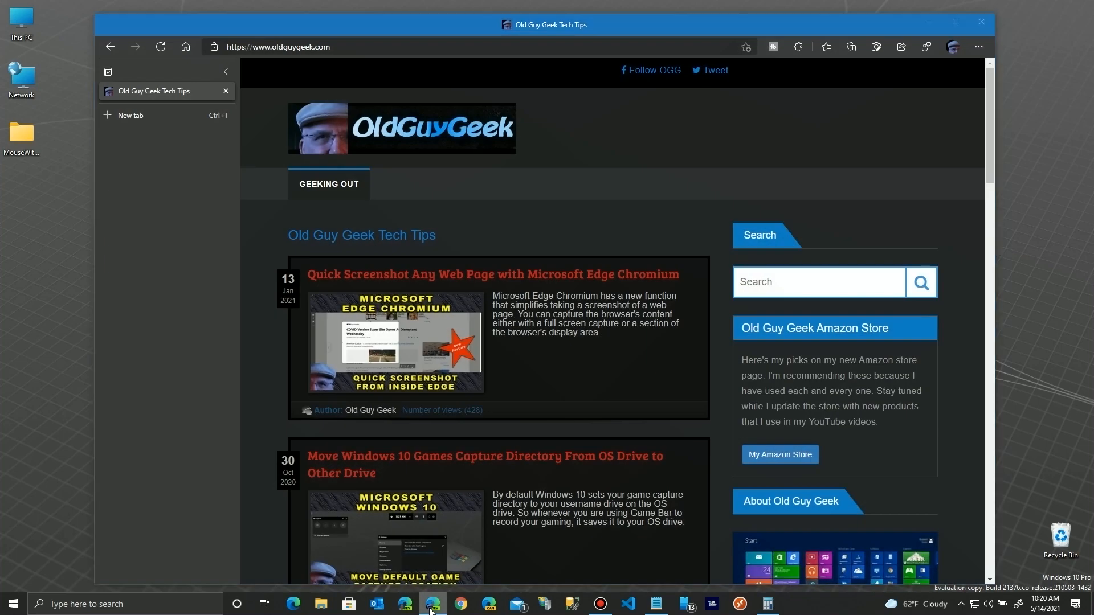
left_click(955, 22)
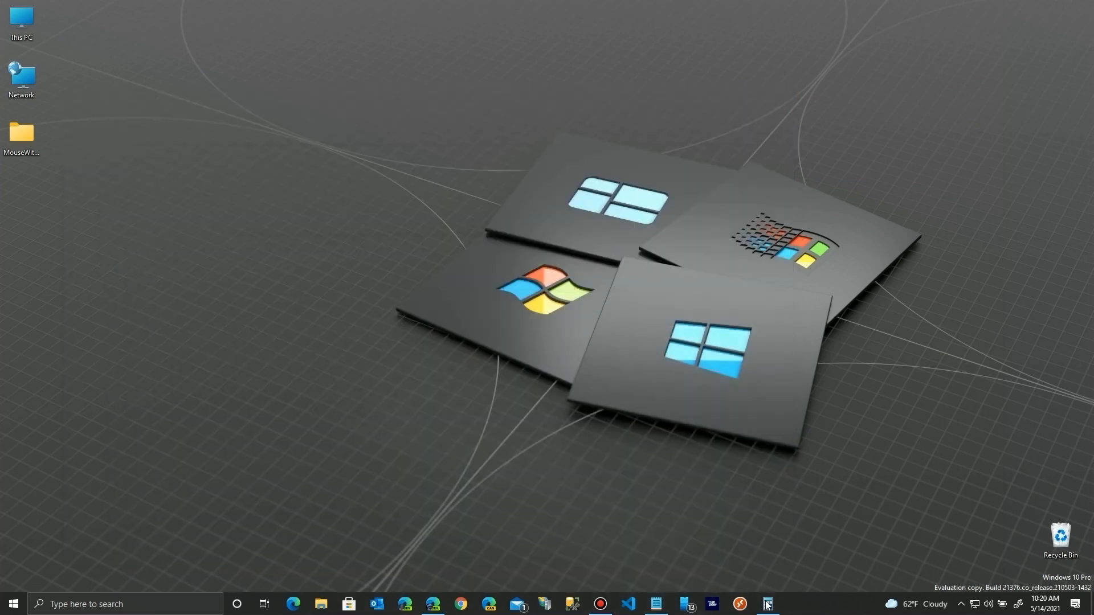
Step: Restore the reopened Calculator, showing the Currency converter from US dollars to euros
left_click(767, 604)
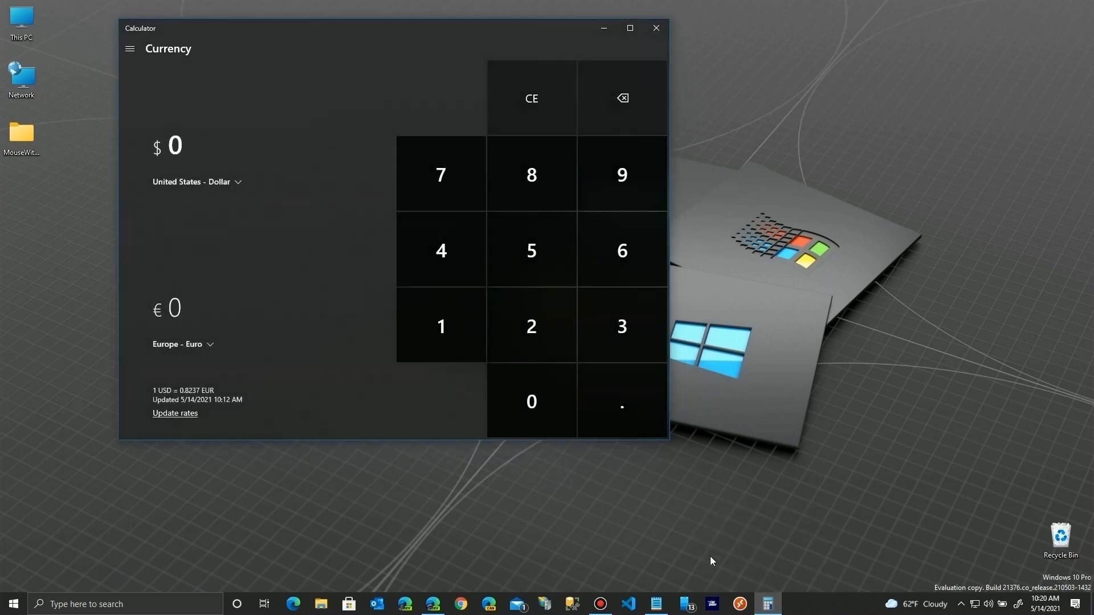
mouse_move(767, 604)
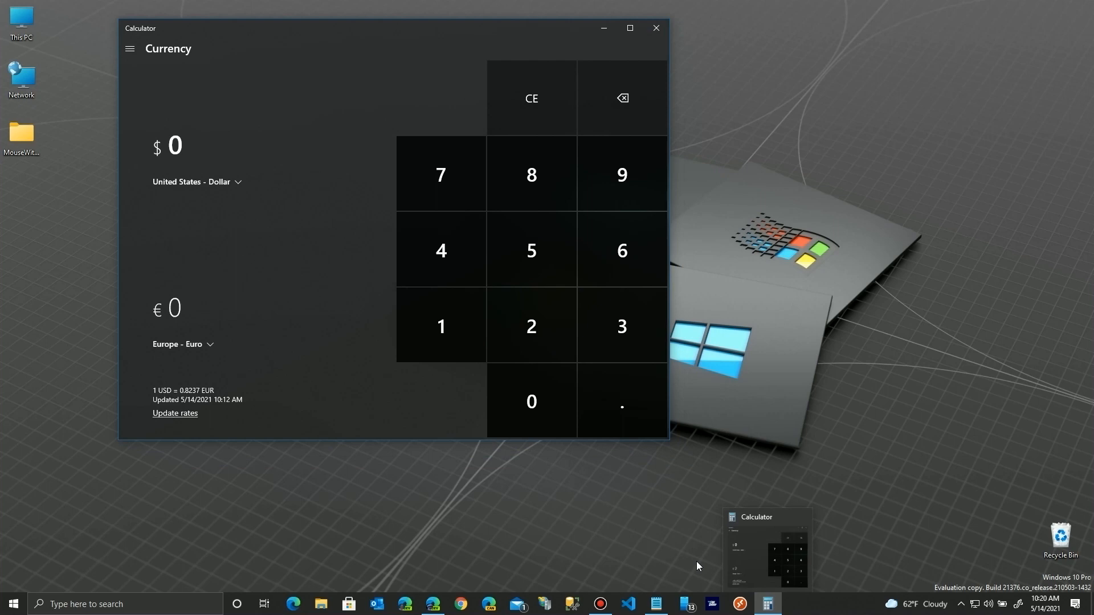
mouse_move(349, 535)
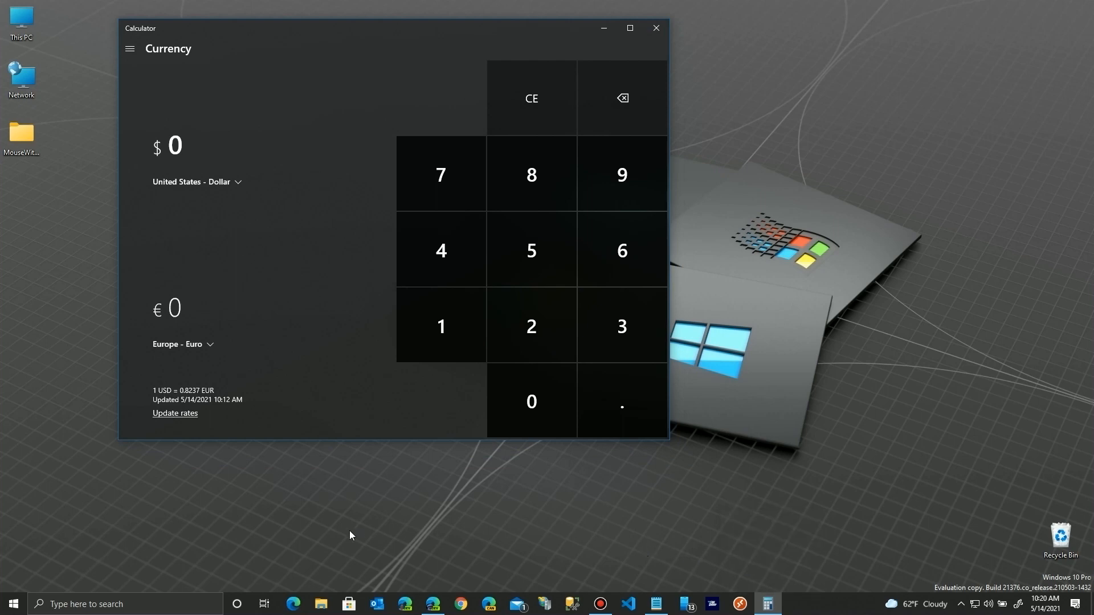
mouse_move(288, 33)
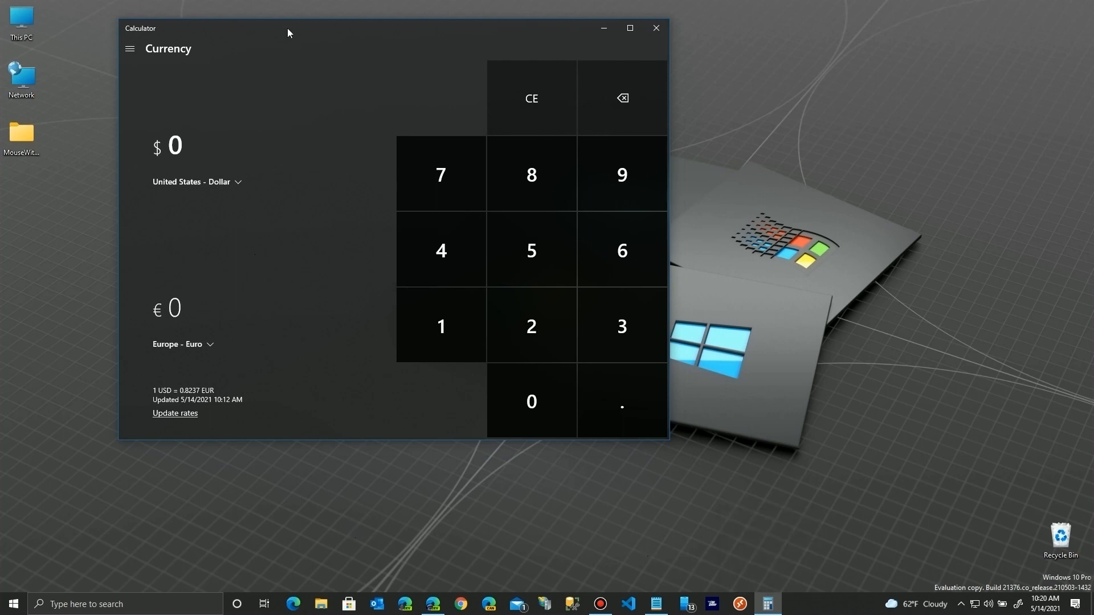
mouse_move(494, 549)
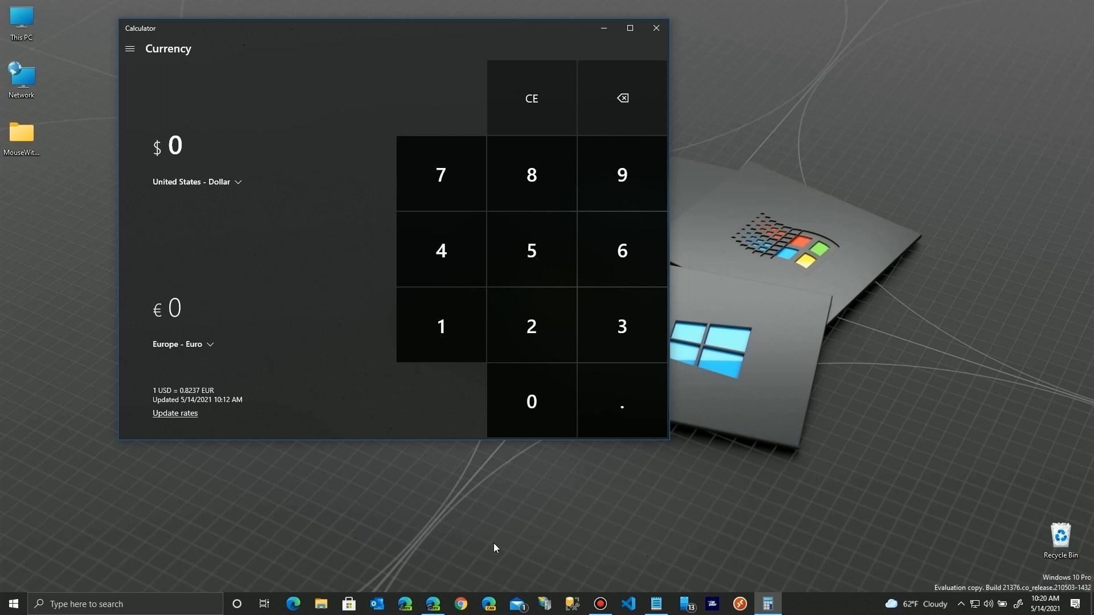
mouse_move(508, 554)
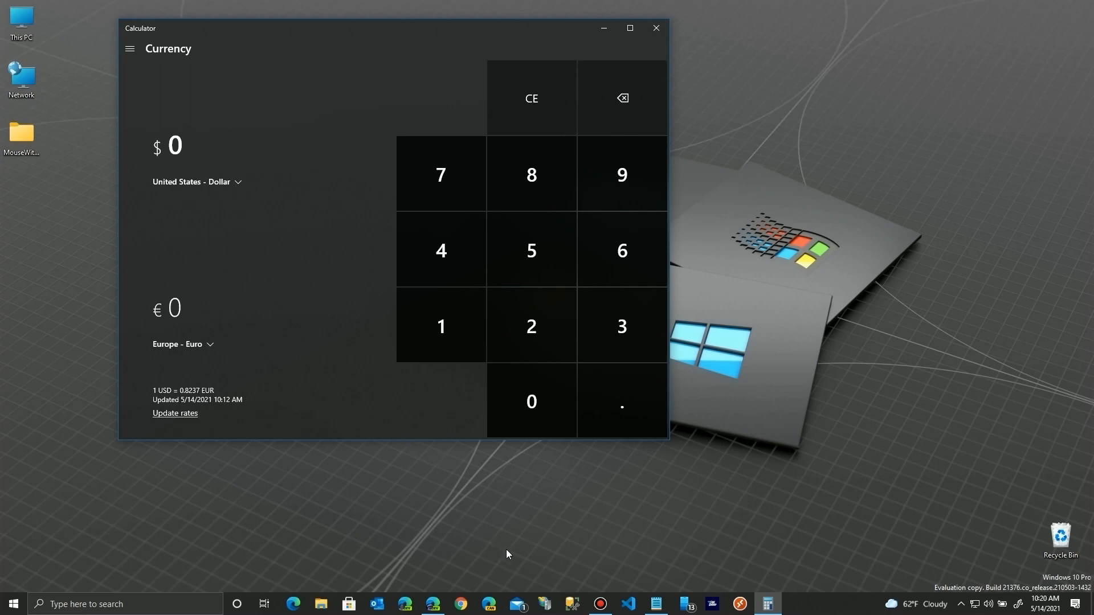